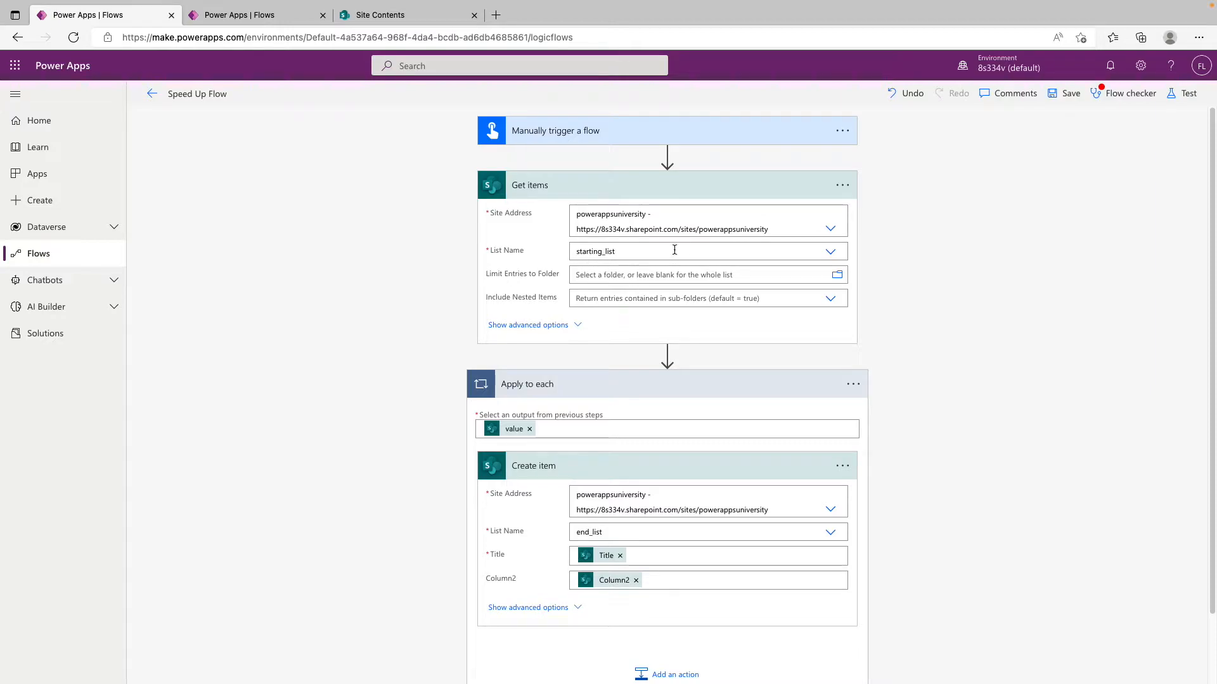
mouse_move(673, 251)
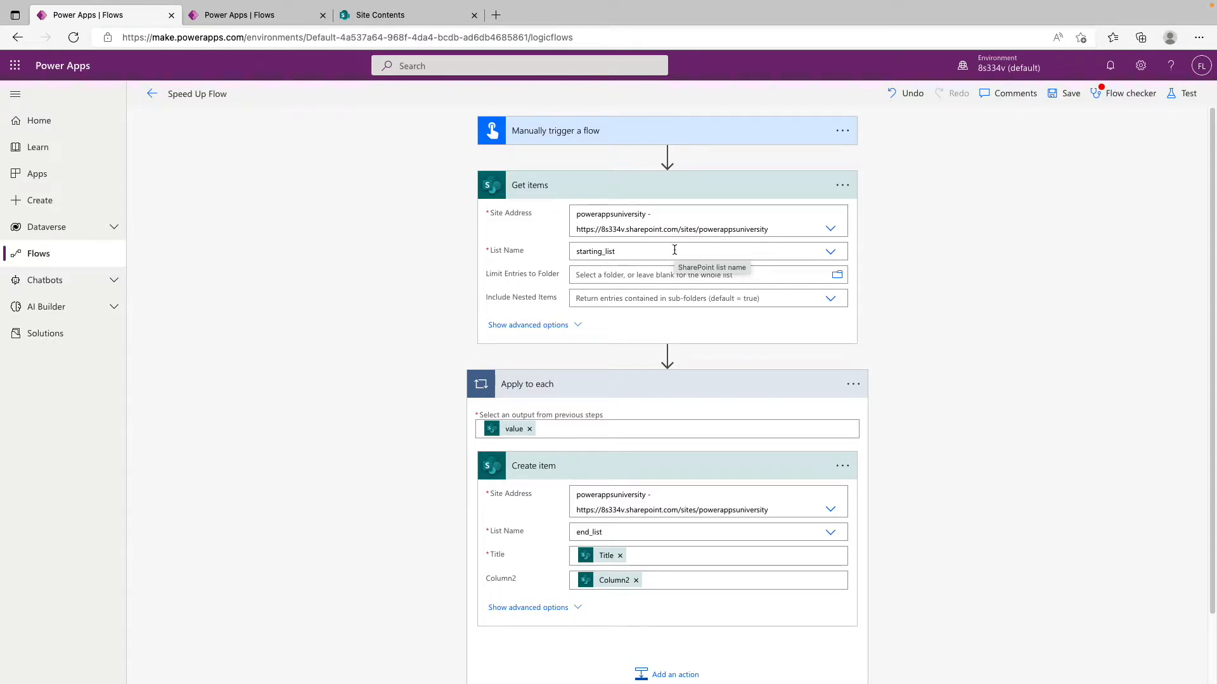
mouse_move(616, 388)
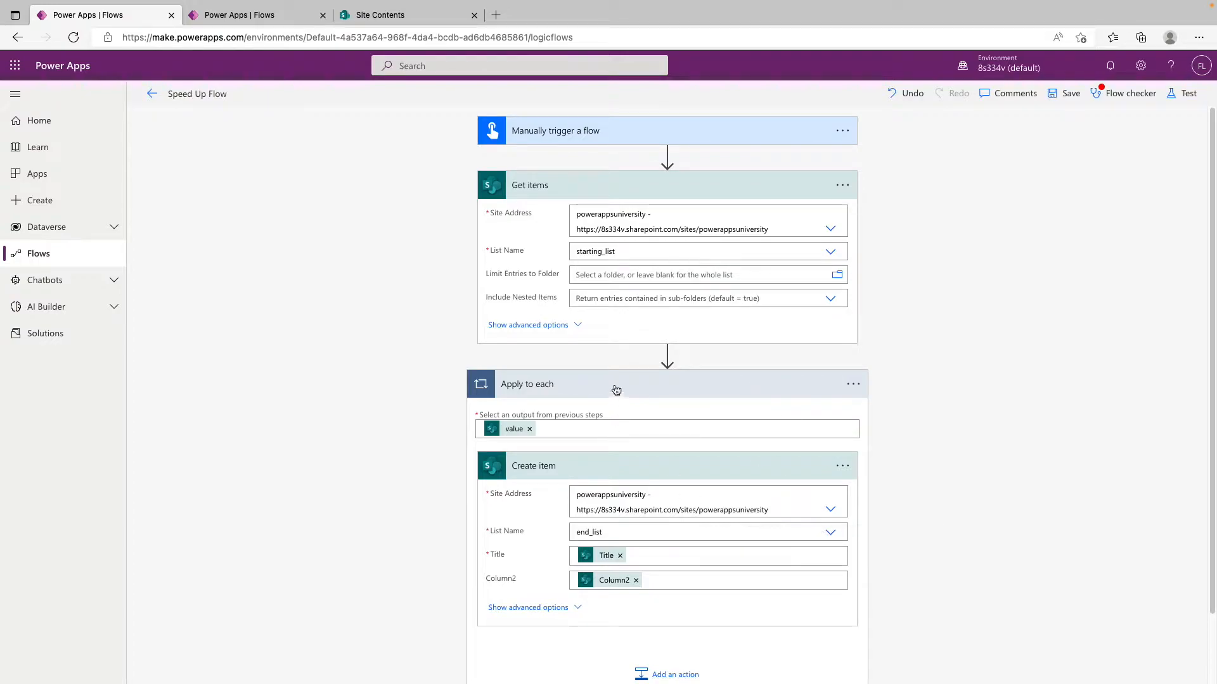
mouse_move(547, 248)
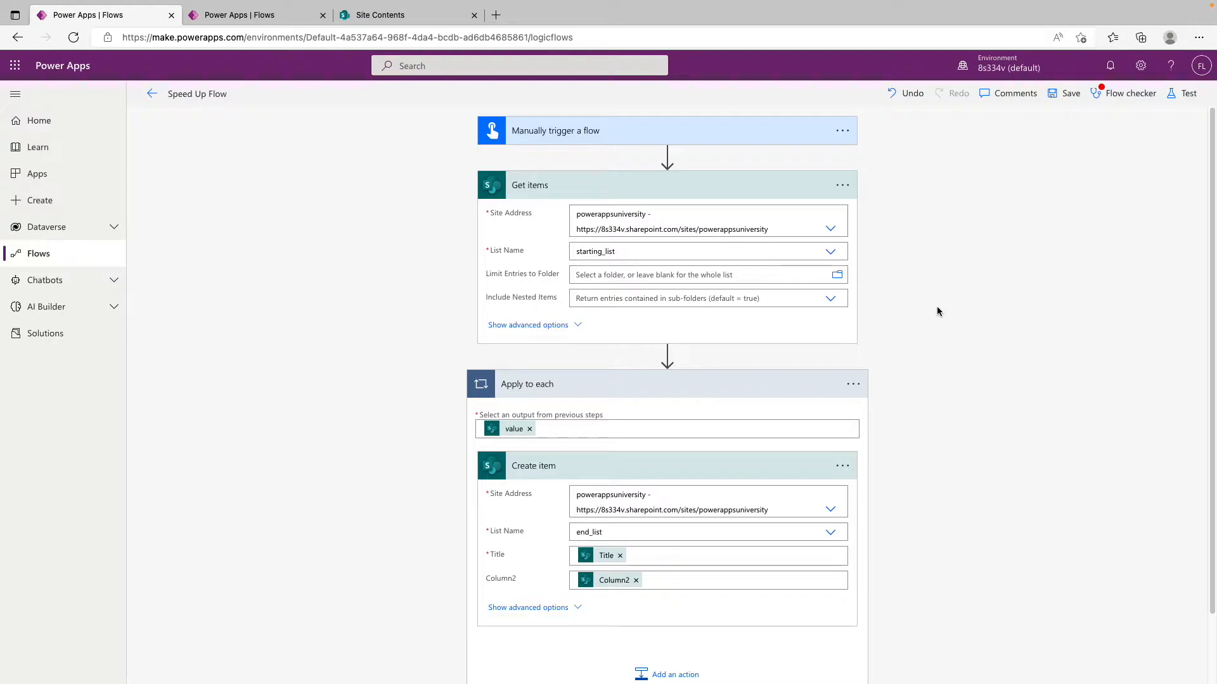
mouse_move(612, 350)
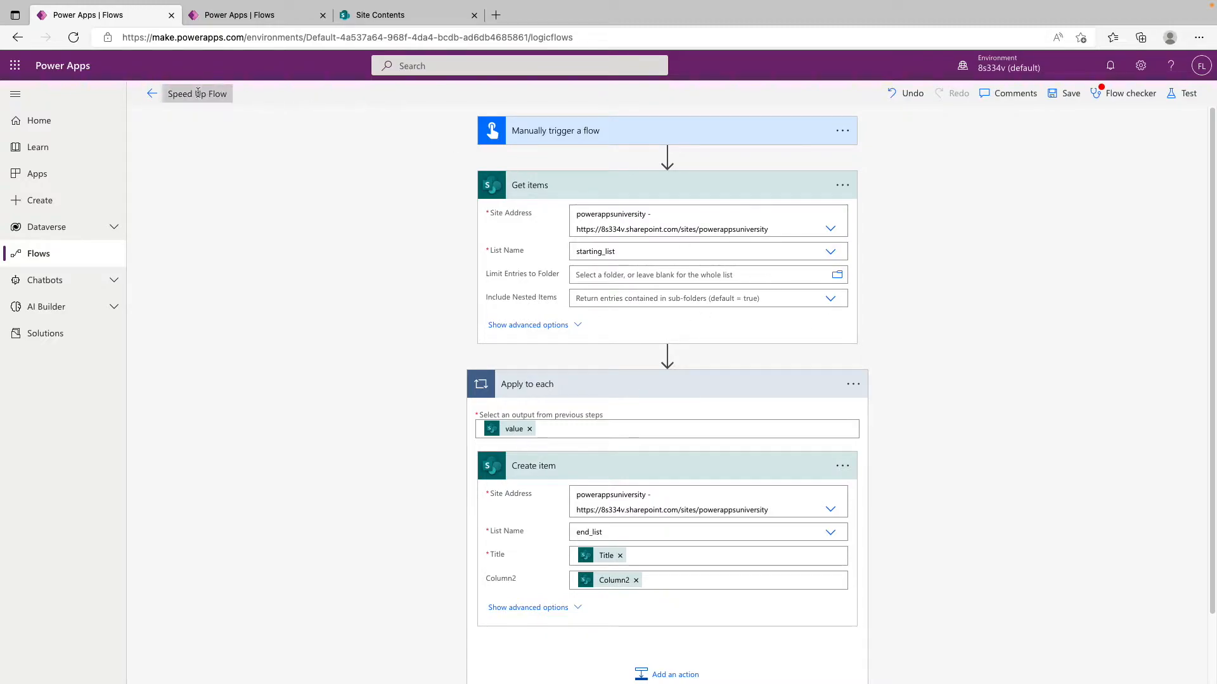
Step: Close the Speed Up Flow editor and return to the cloud flows list
click(152, 93)
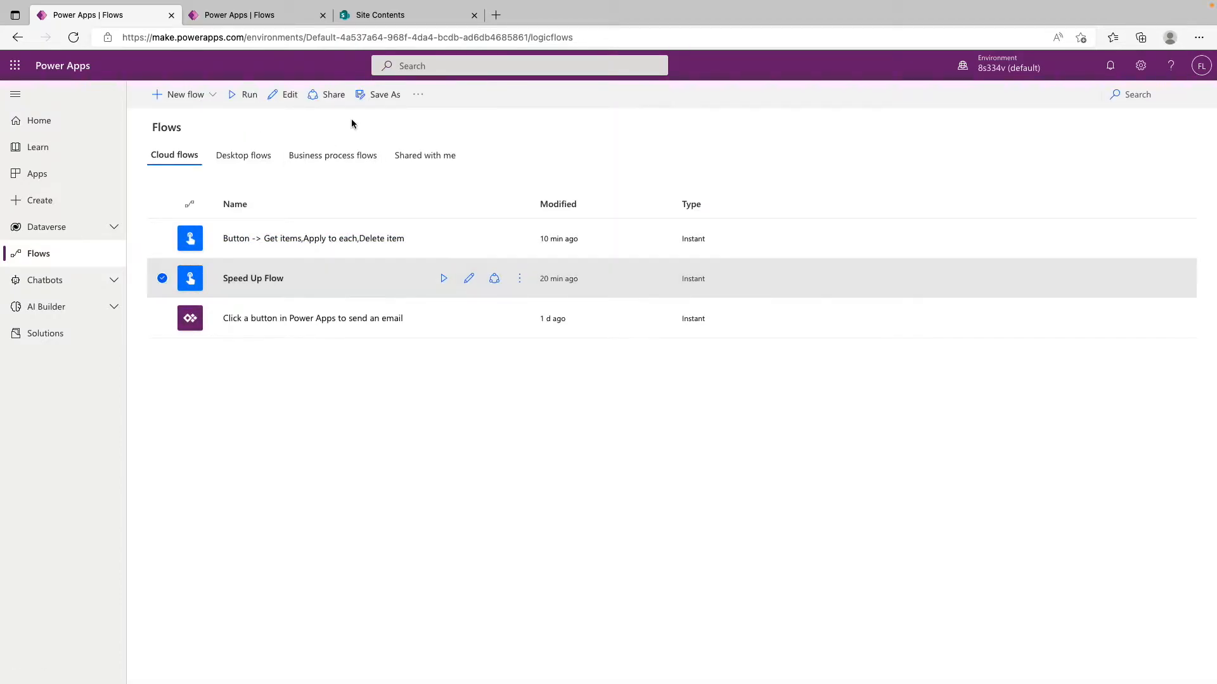
Step: Review Speed Up Flow's run history with its 01:02:06 run, then reopen the editor
click(252, 278)
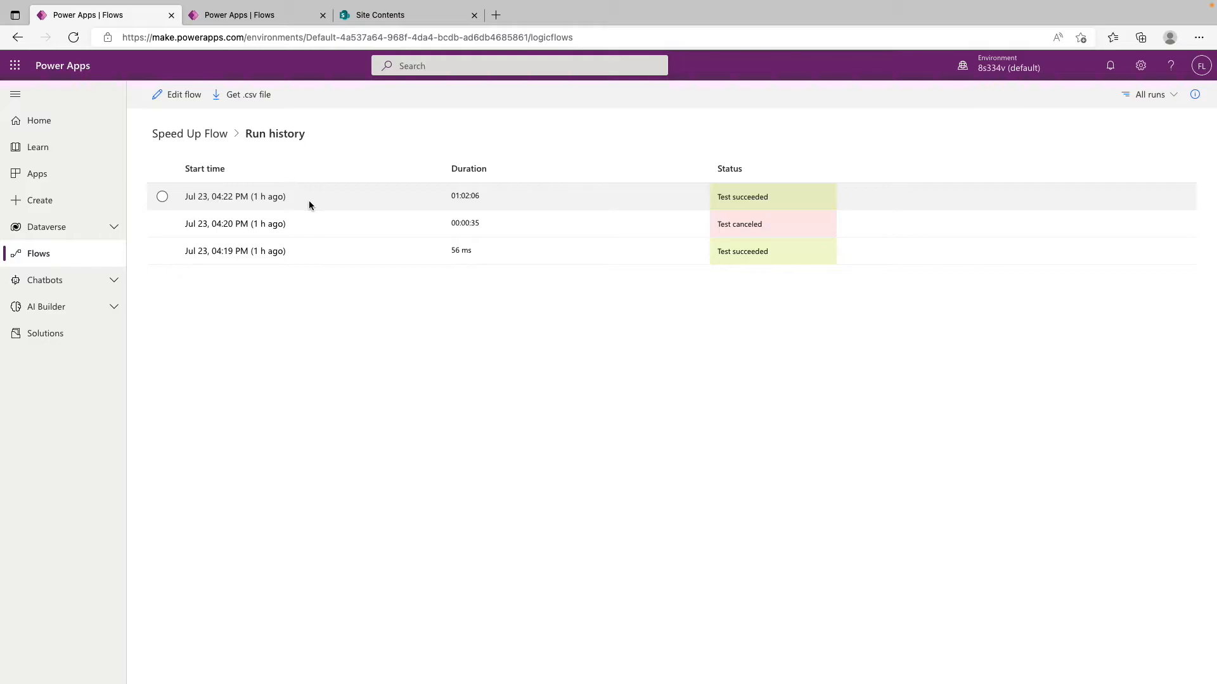
mouse_move(477, 196)
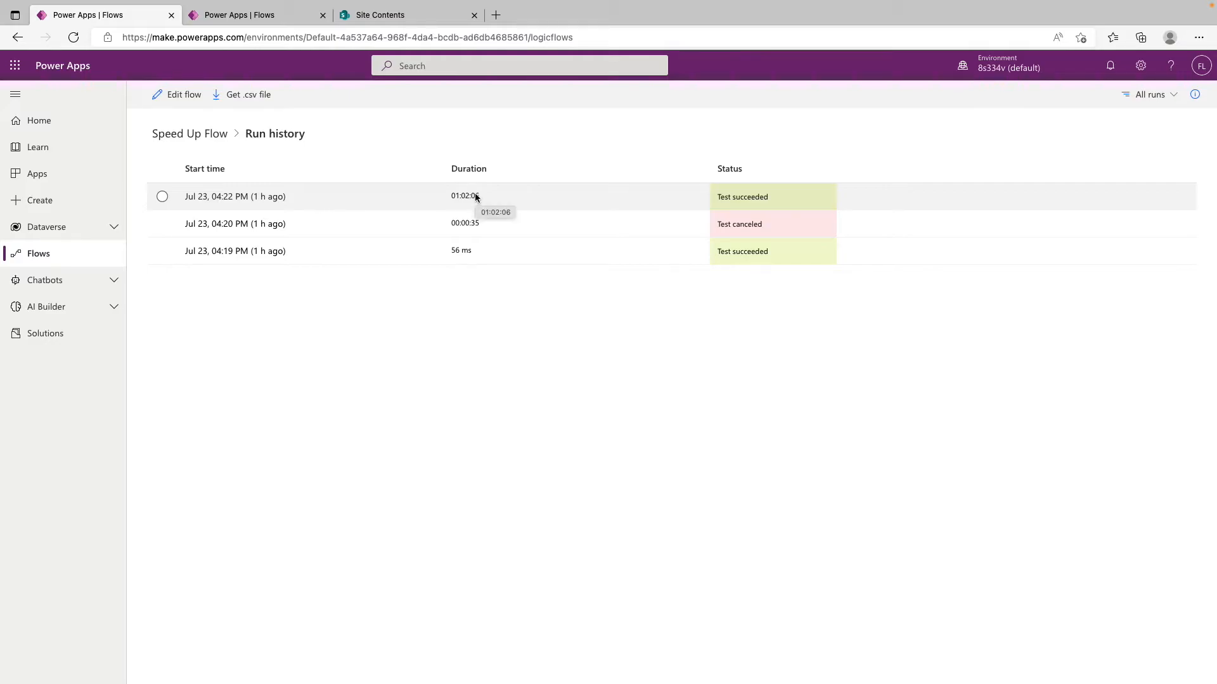
mouse_move(546, 149)
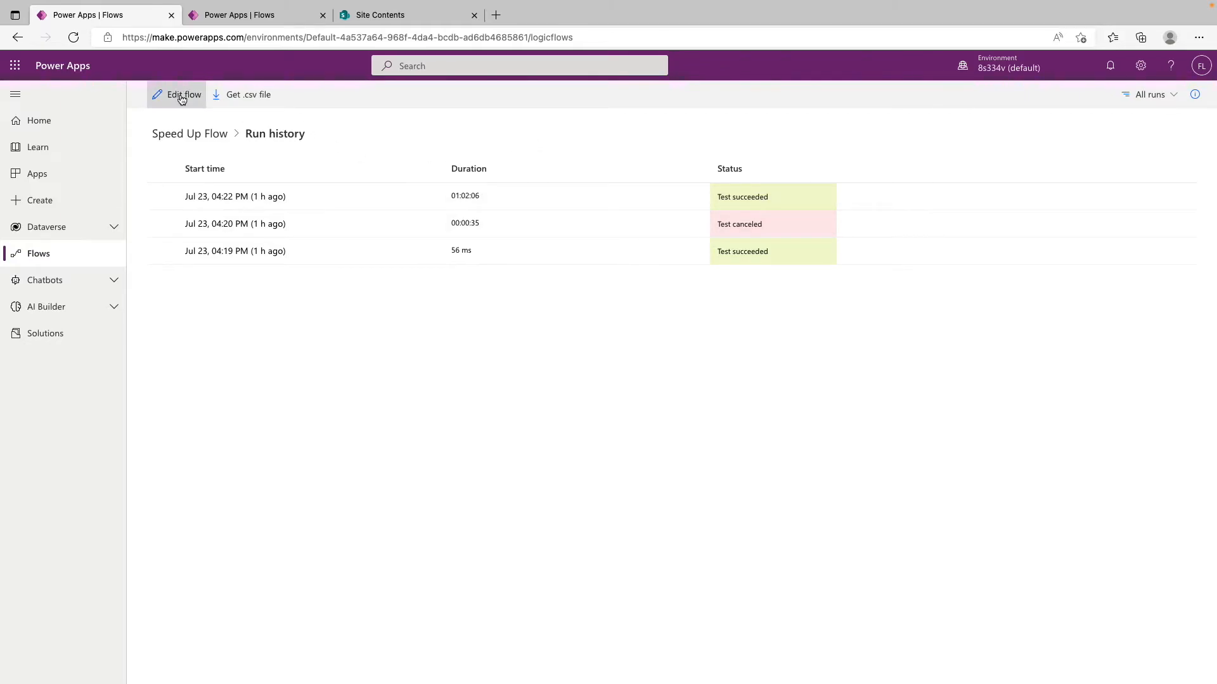
click(183, 93)
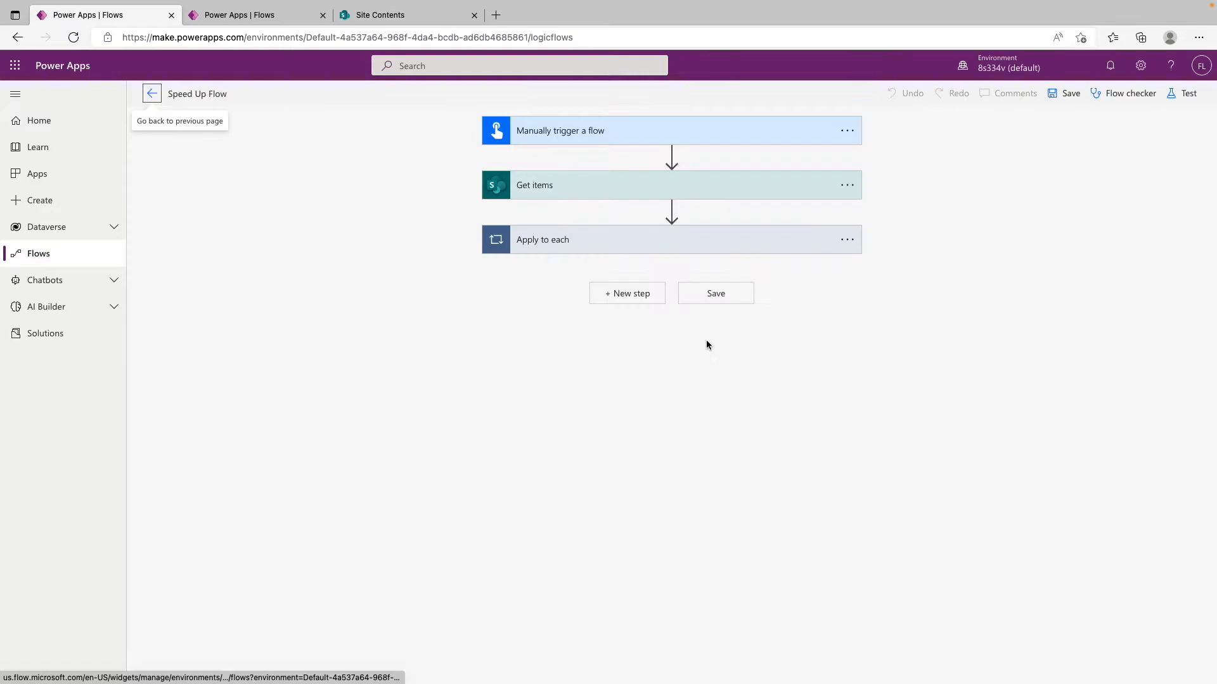
Step: Turn on Concurrency Control in the Apply to each loop's settings
click(847, 240)
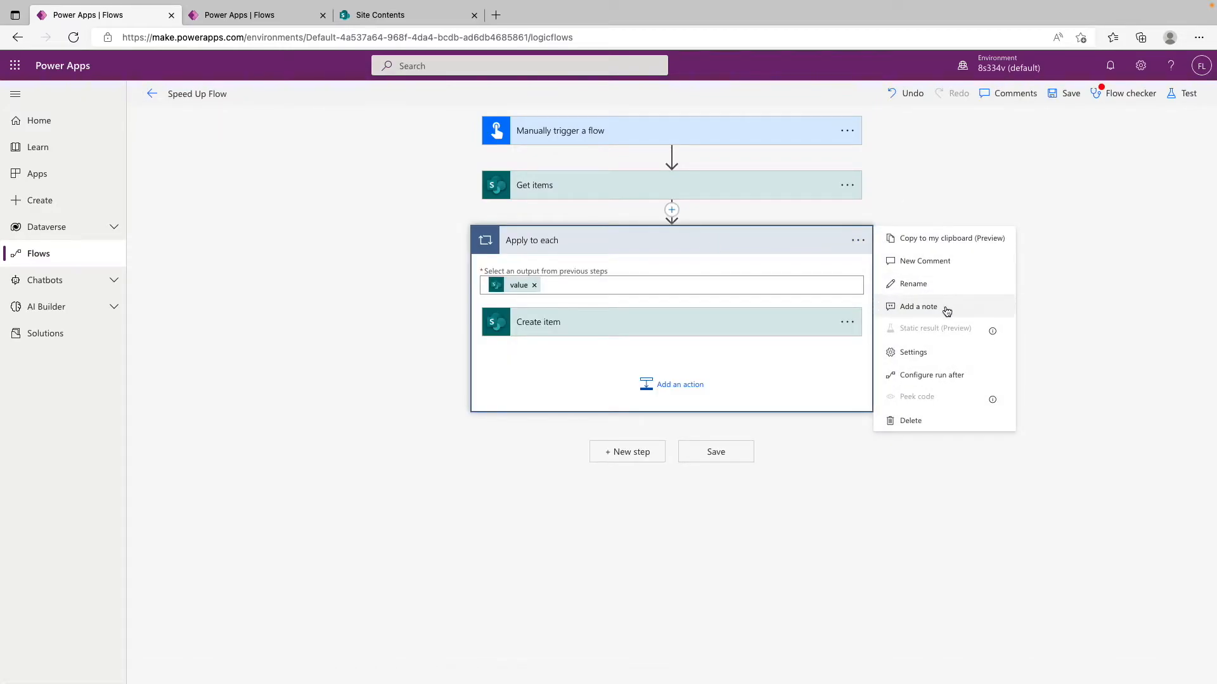
click(913, 351)
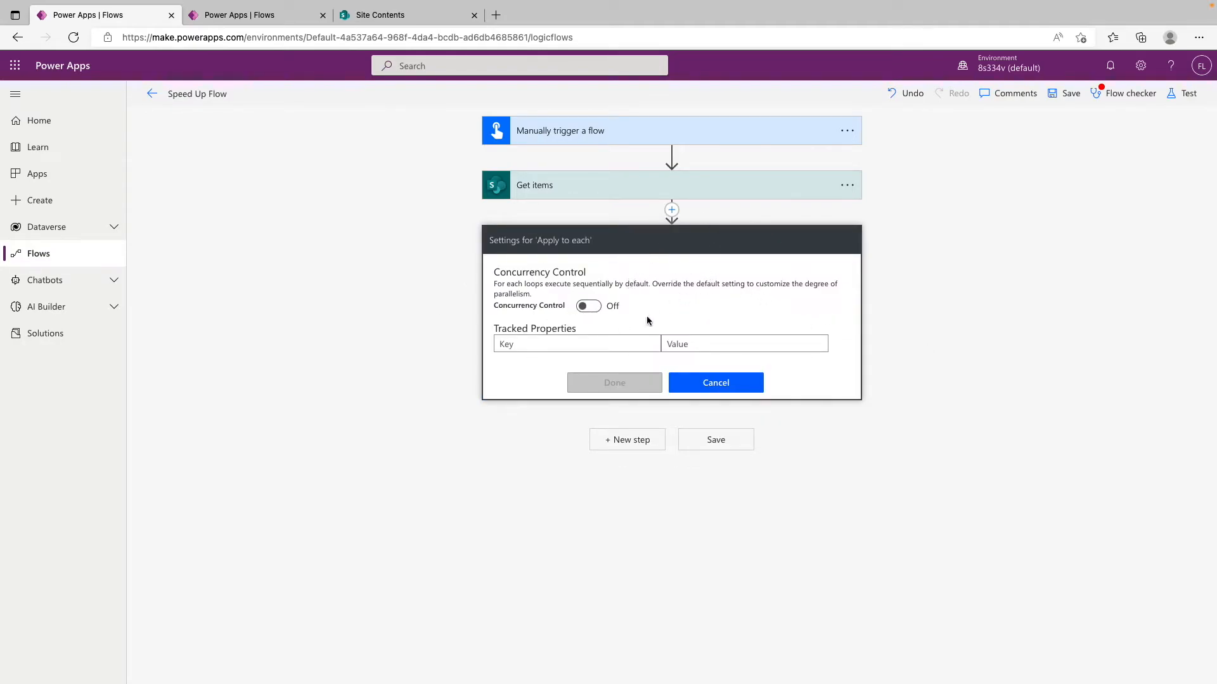
click(588, 304)
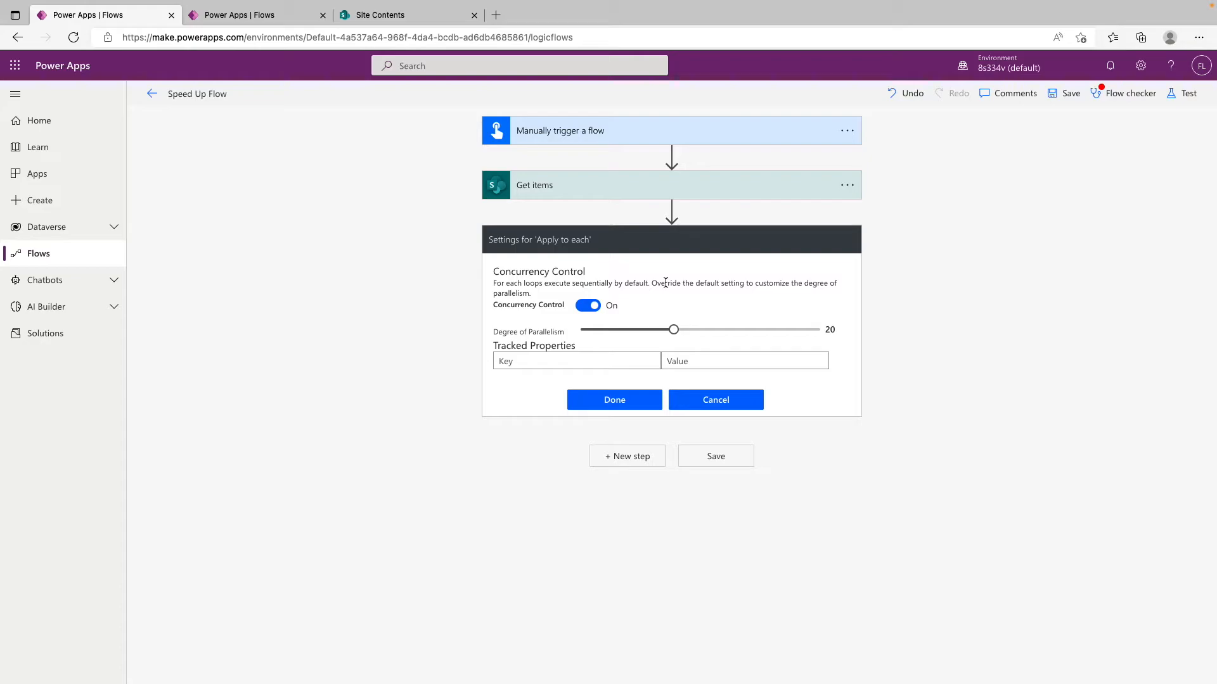
Step: Set the Apply to each degree of parallelism to 50 and confirm with Done
drag(673, 329, 639, 329)
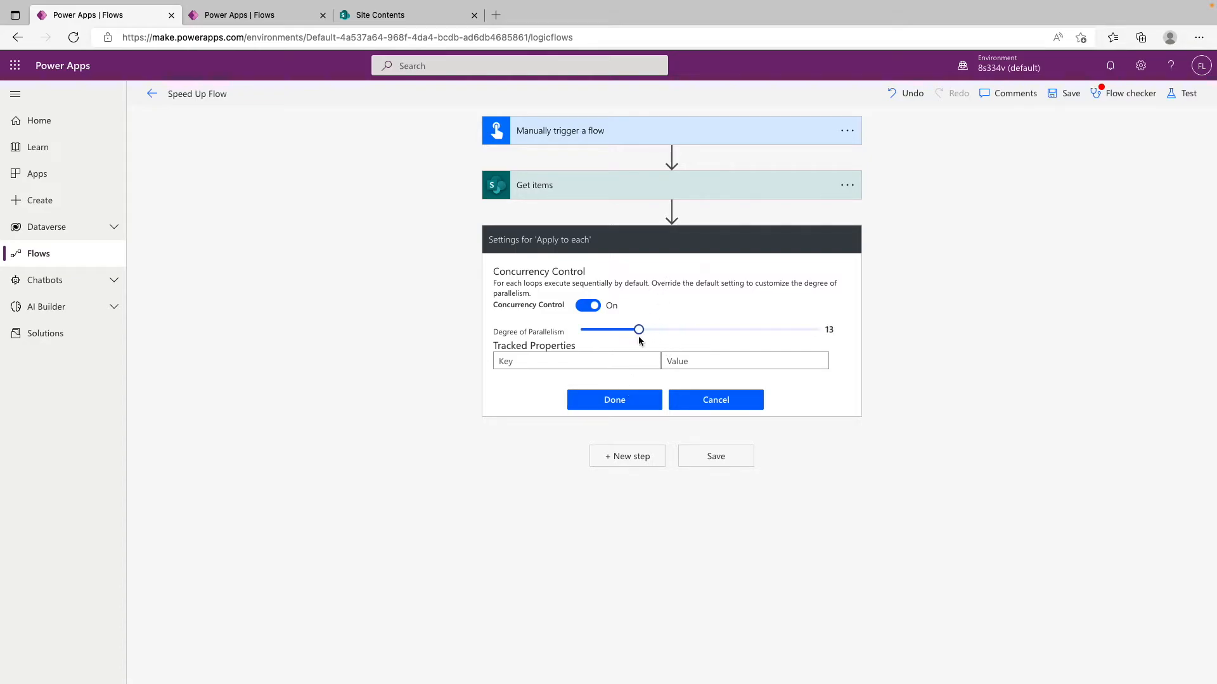
drag(639, 329, 820, 329)
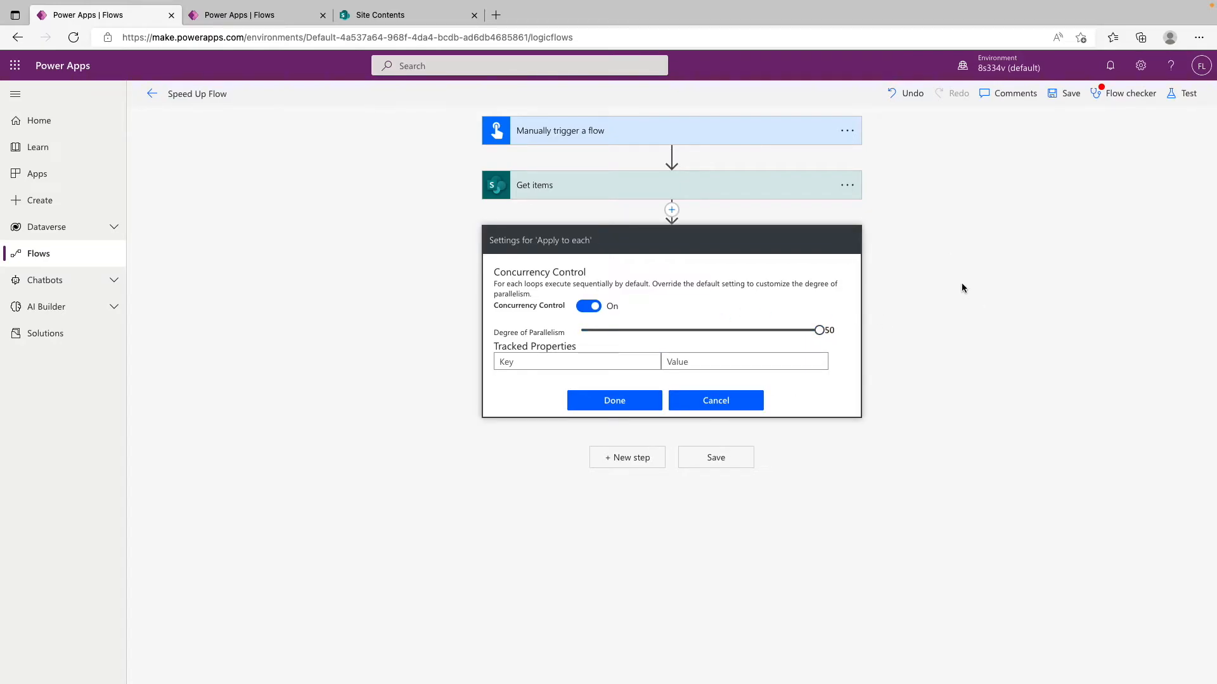
drag(819, 329, 747, 329)
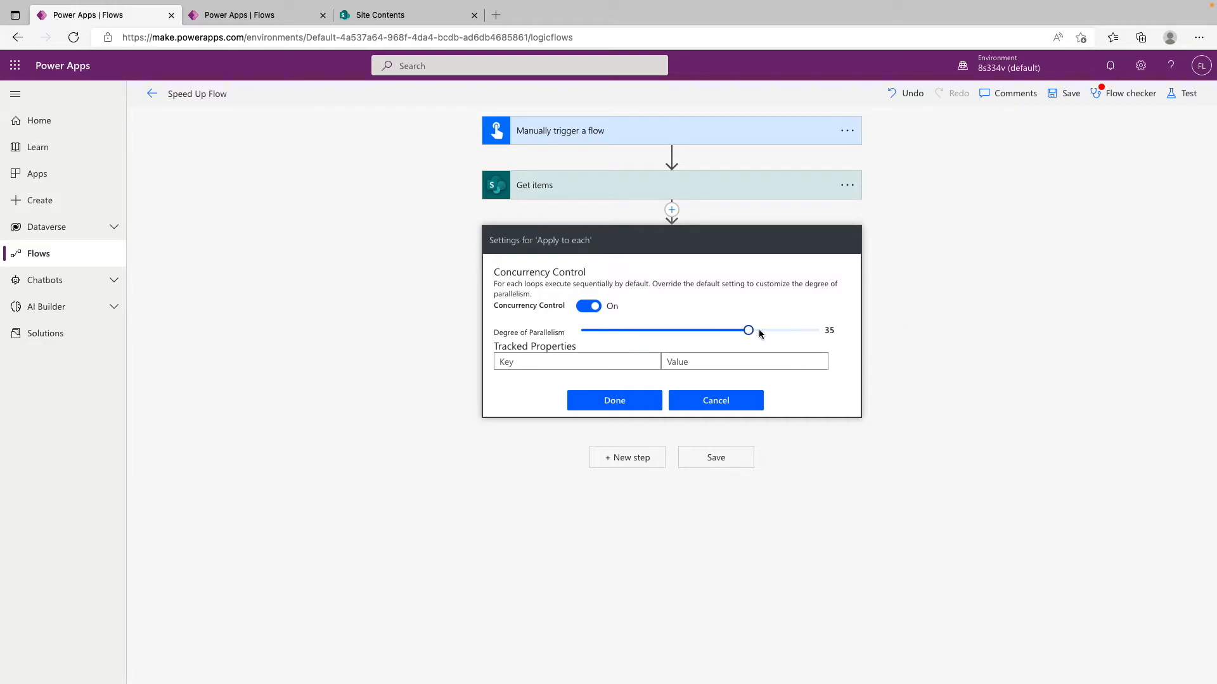
drag(747, 330, 819, 330)
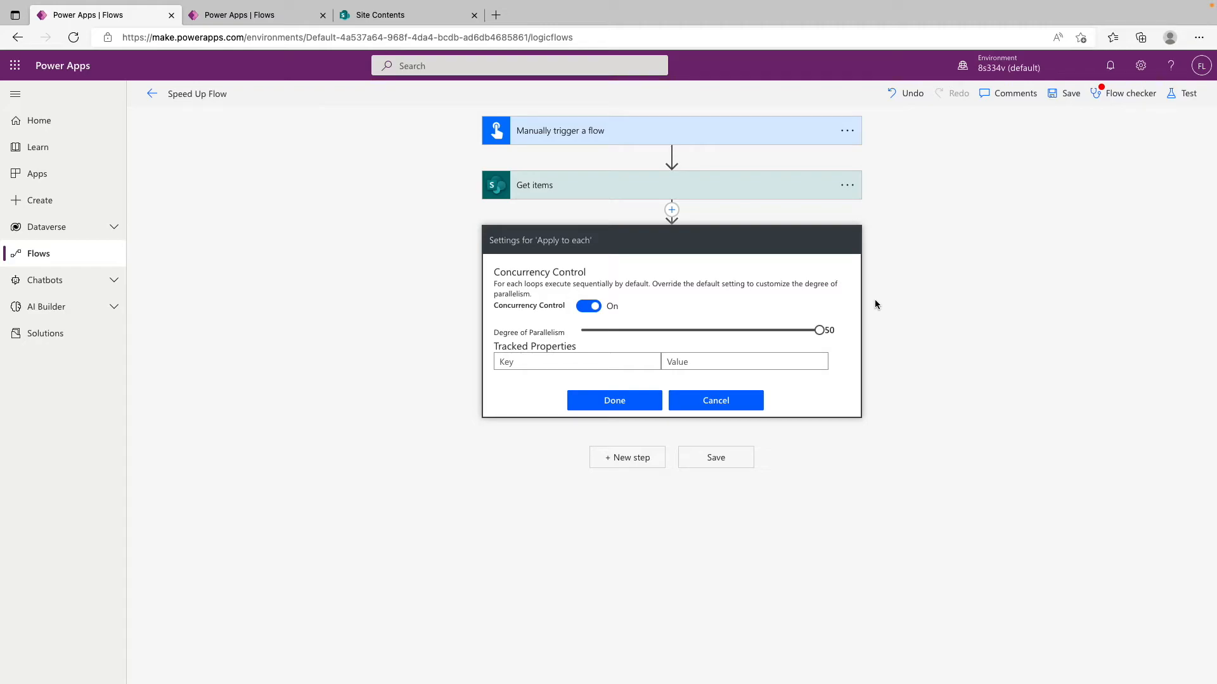
mouse_move(789, 273)
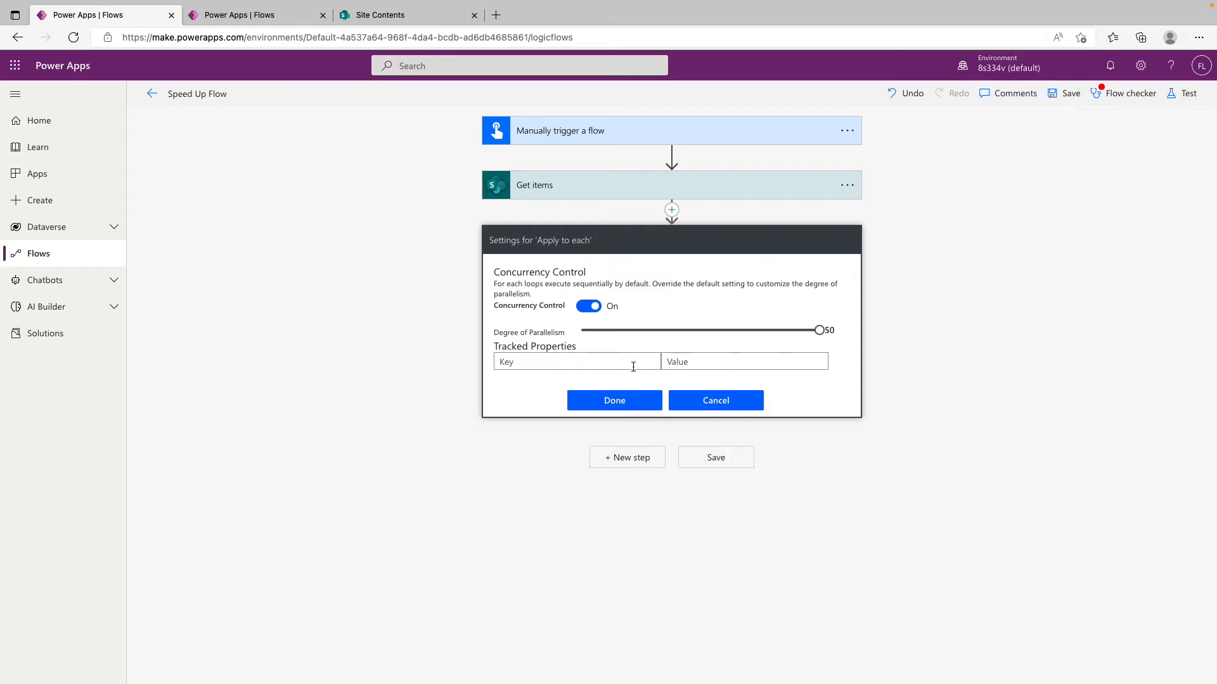
click(614, 400)
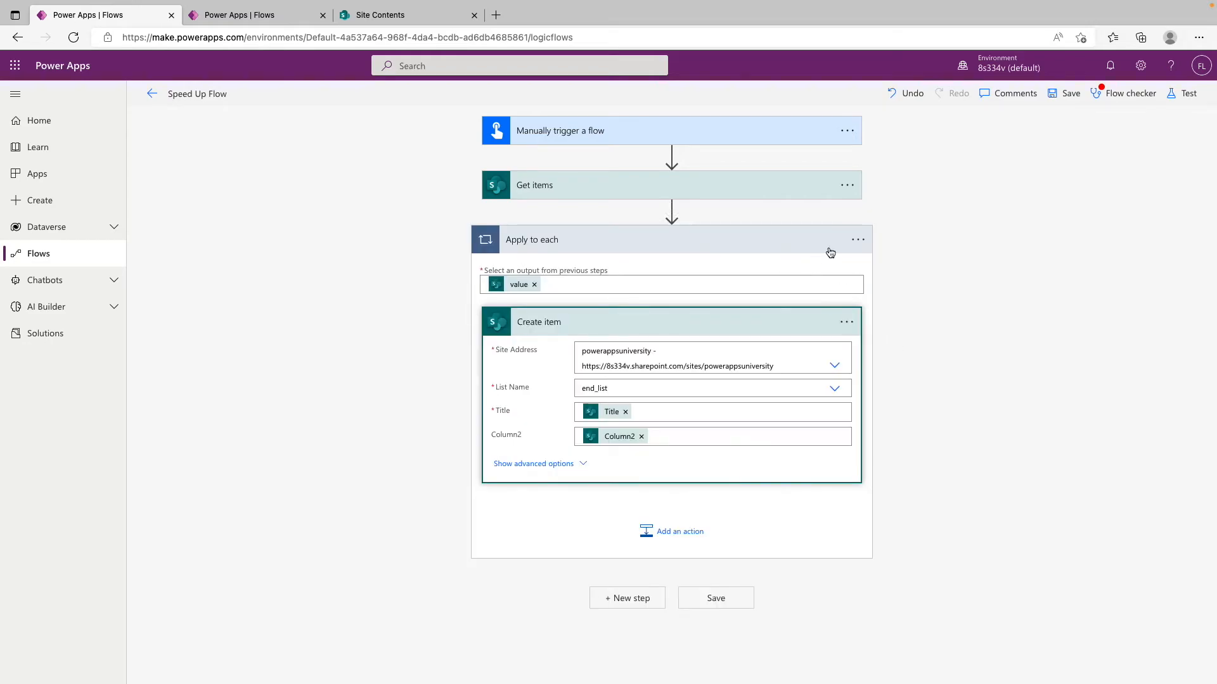
mouse_move(706, 214)
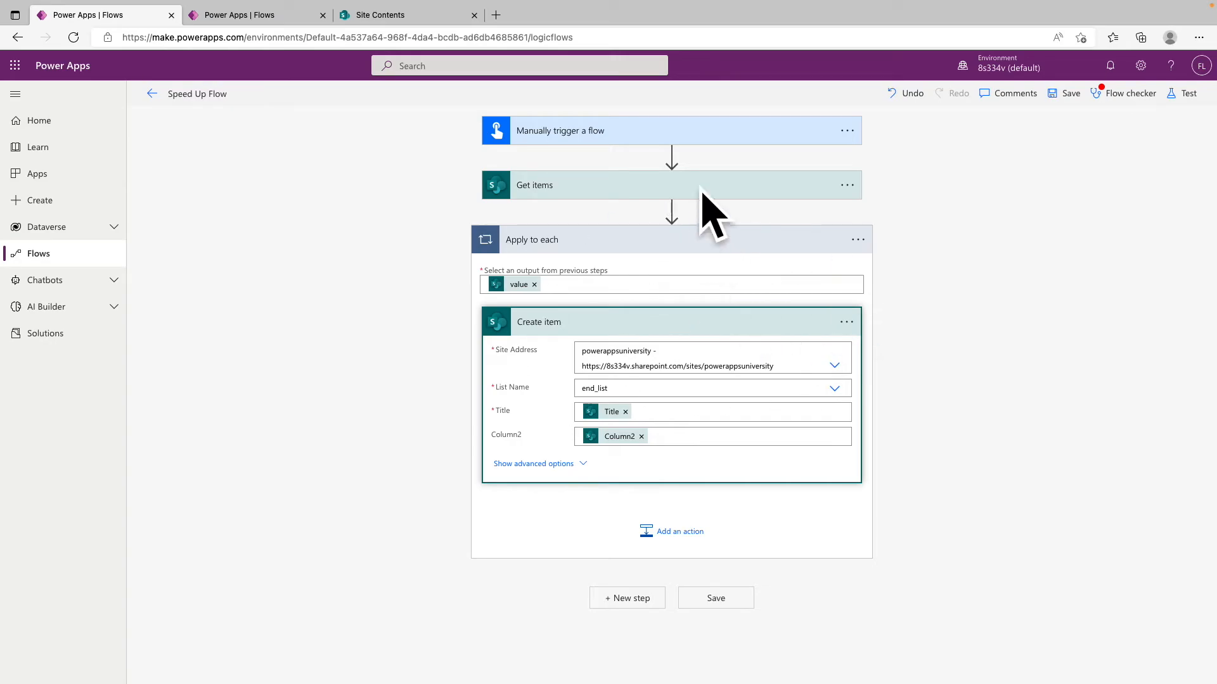
Step: Expand the Get items step to show starting_list on the powerappsuniversity site
click(533, 184)
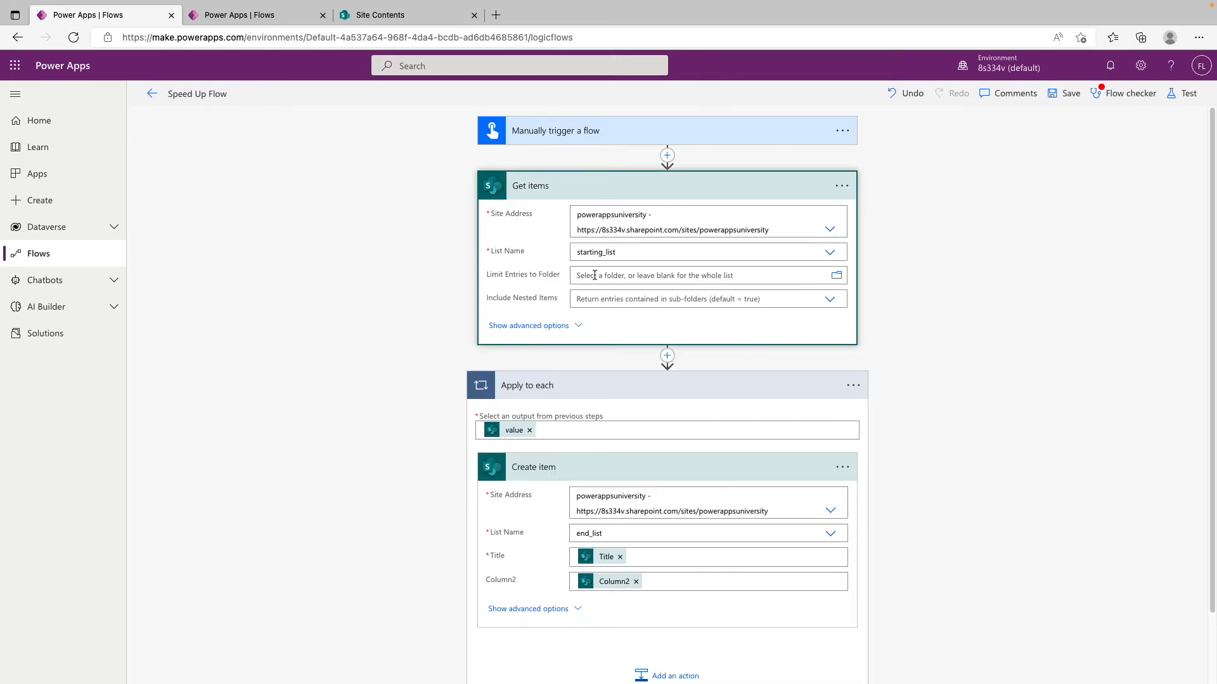
scroll(down, 3)
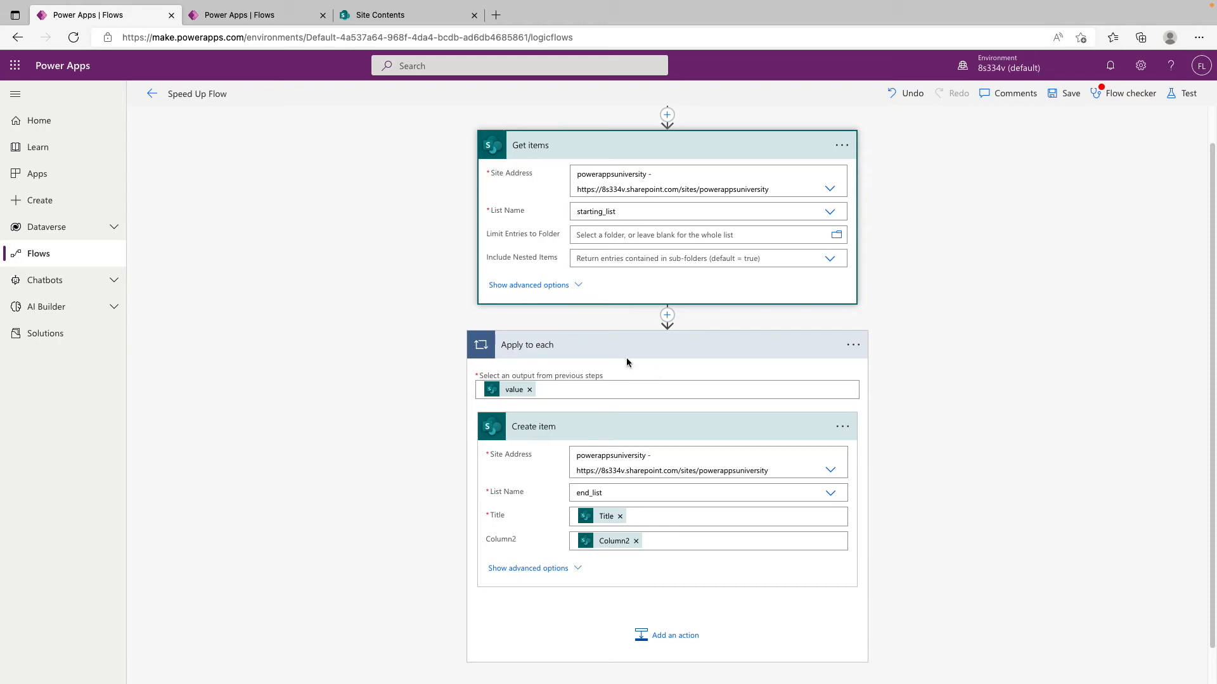
mouse_move(880, 330)
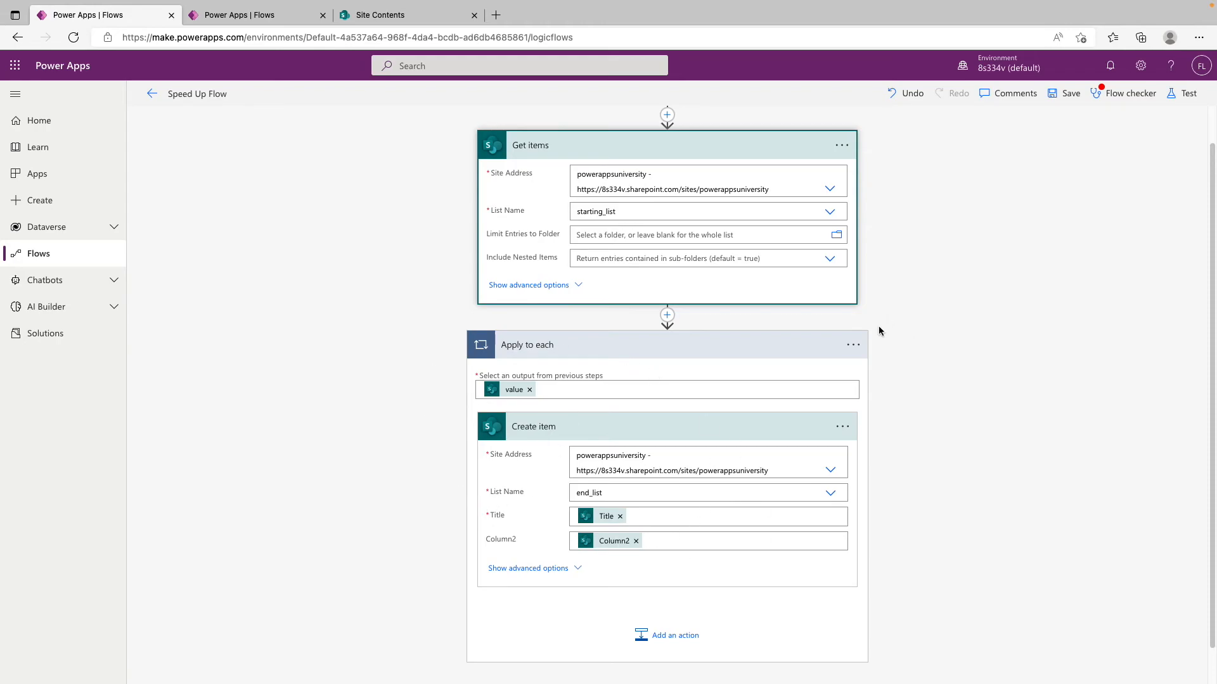
mouse_move(739, 458)
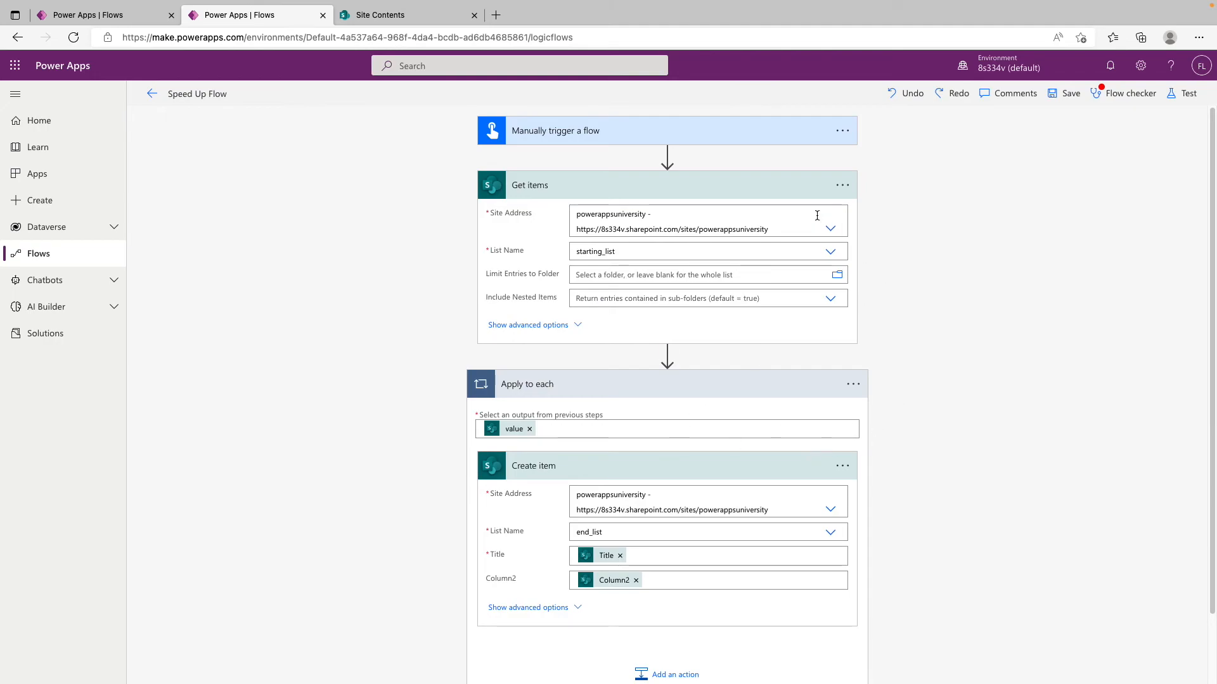
Step: Run a manual test of Speed Up Flow
click(1187, 93)
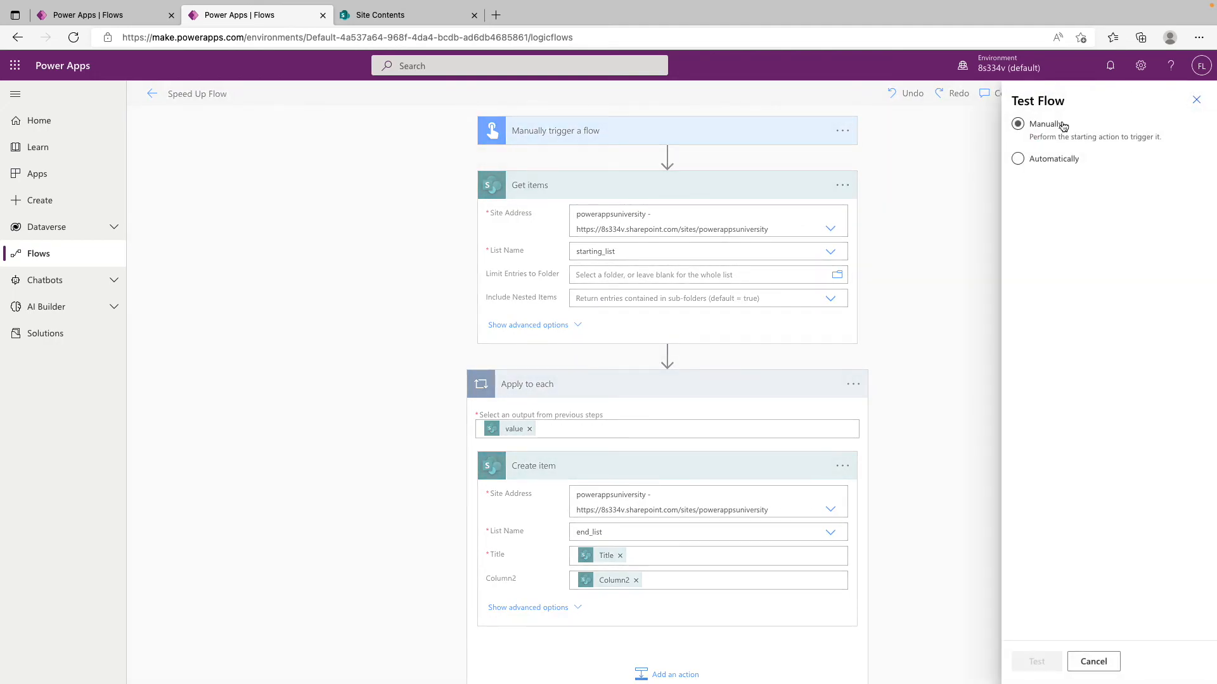
click(1035, 661)
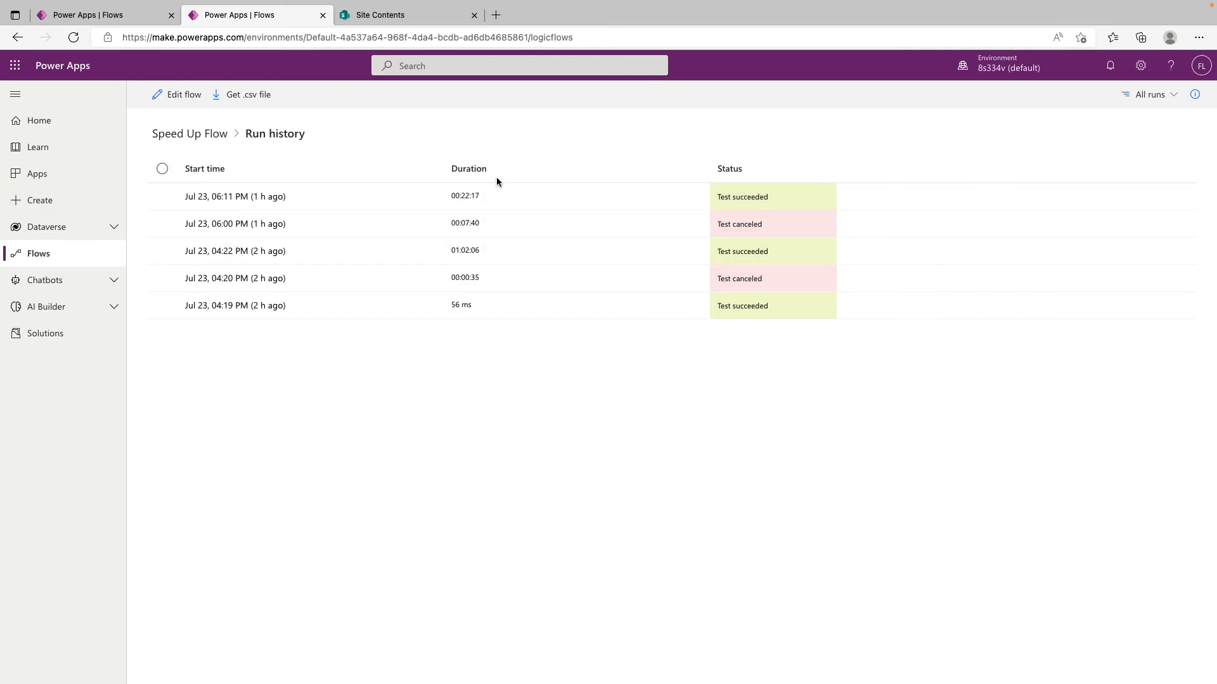
mouse_move(578, 120)
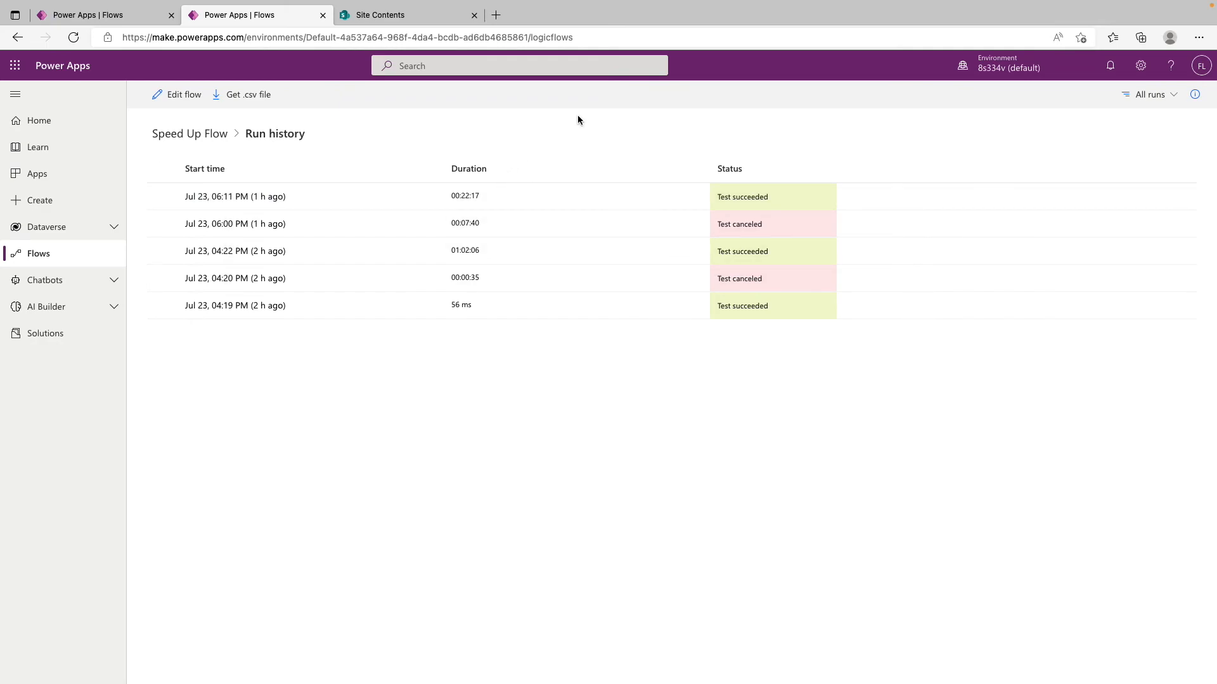